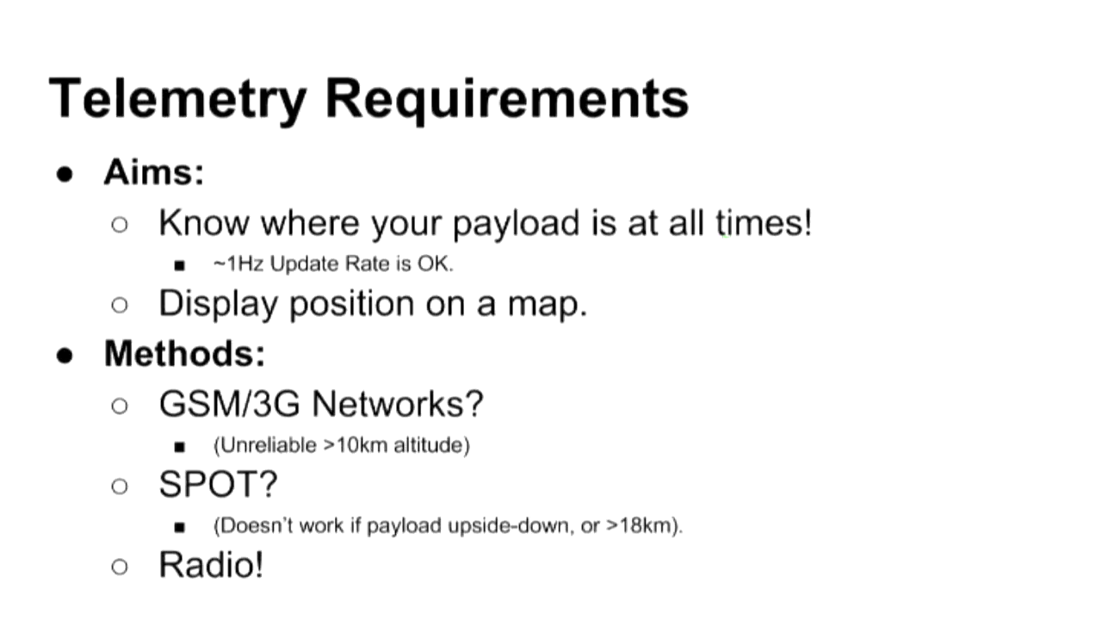
Advance the slideshow from Telemetry Requirements to the Radio Tracking (APRS) slide.
key("Right")
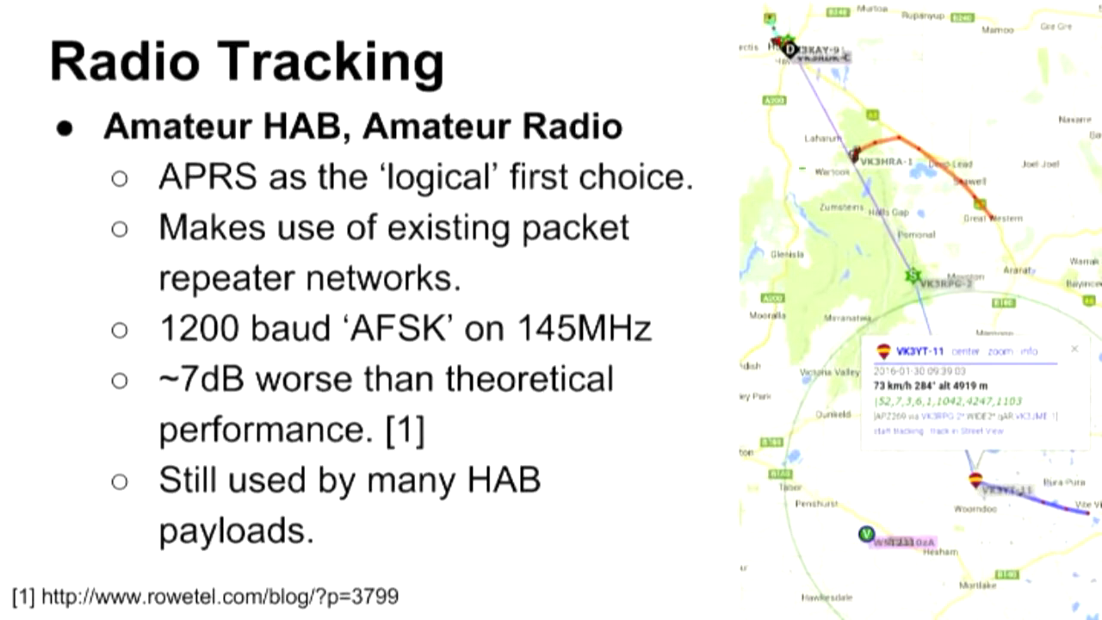